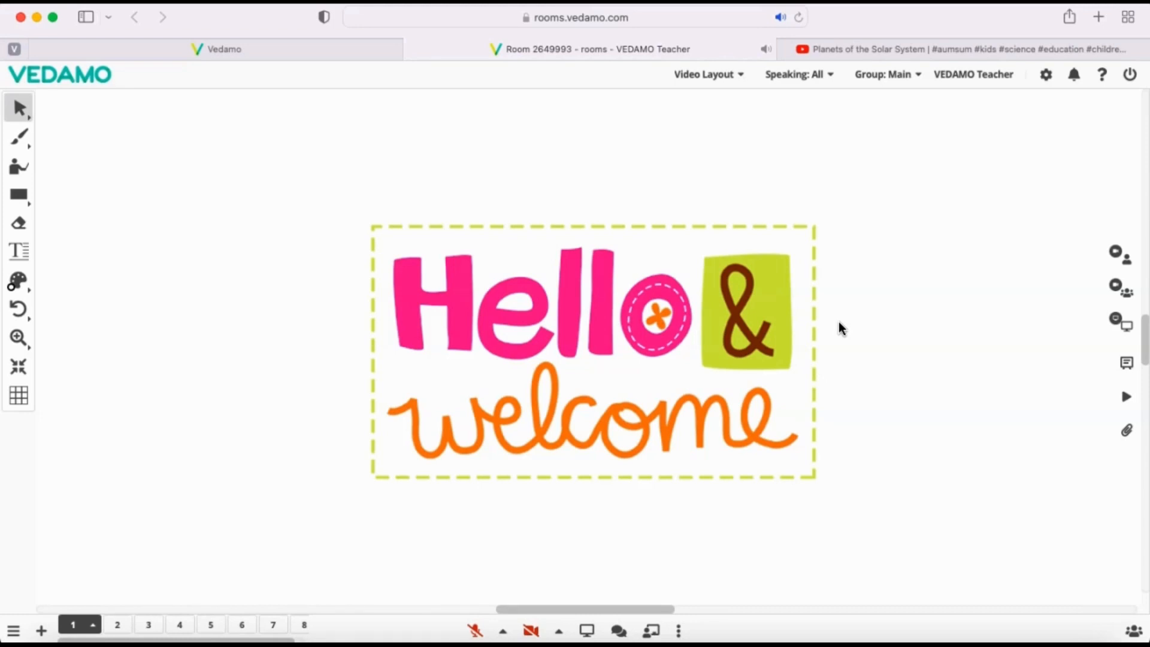
mouse_move(1127, 396)
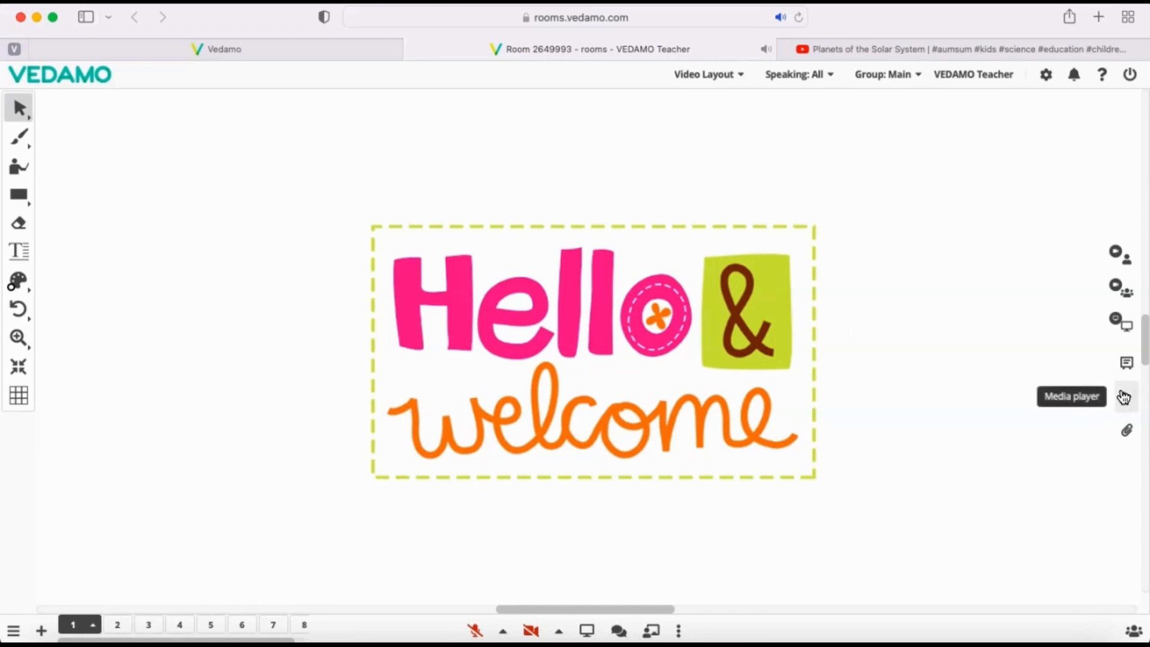
Step: Open the Media player window from the right sidebar icon
left_click(1126, 396)
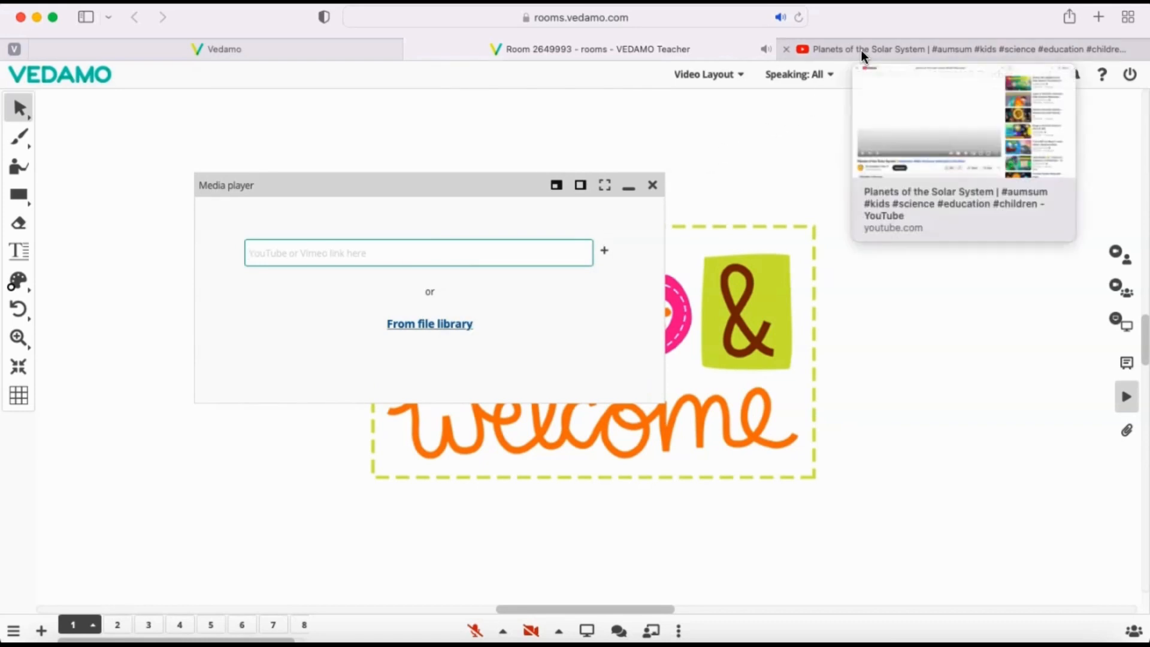
Step: Switch to the Planets of the Solar System YouTube tab to grab its link
left_click(954, 49)
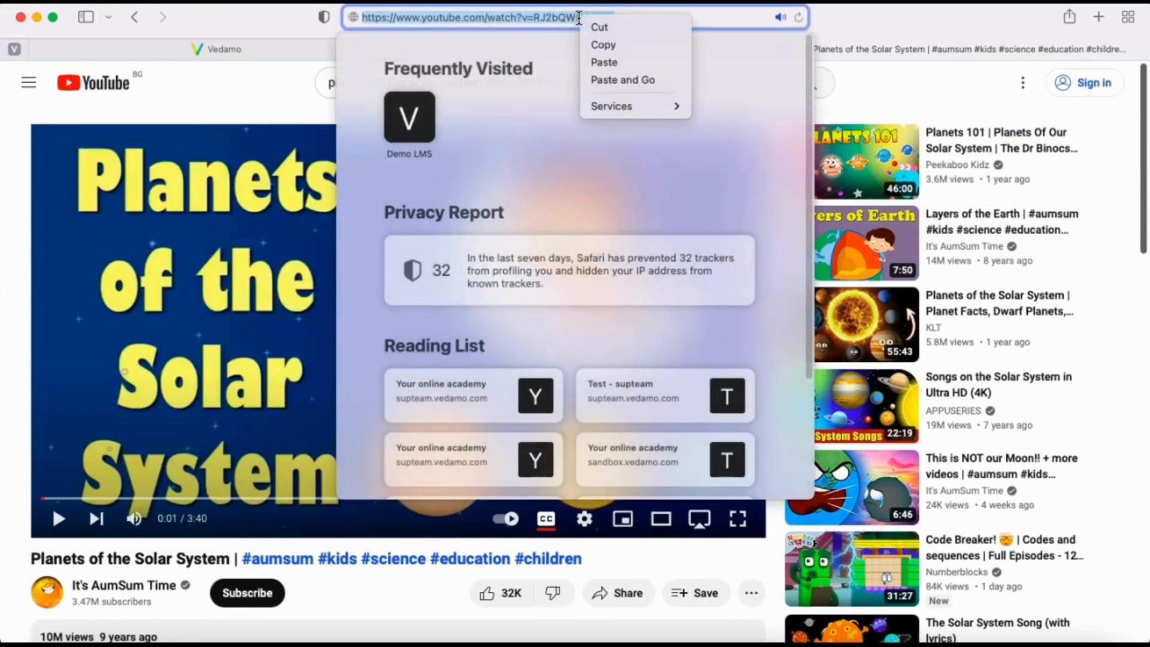
mouse_move(633, 45)
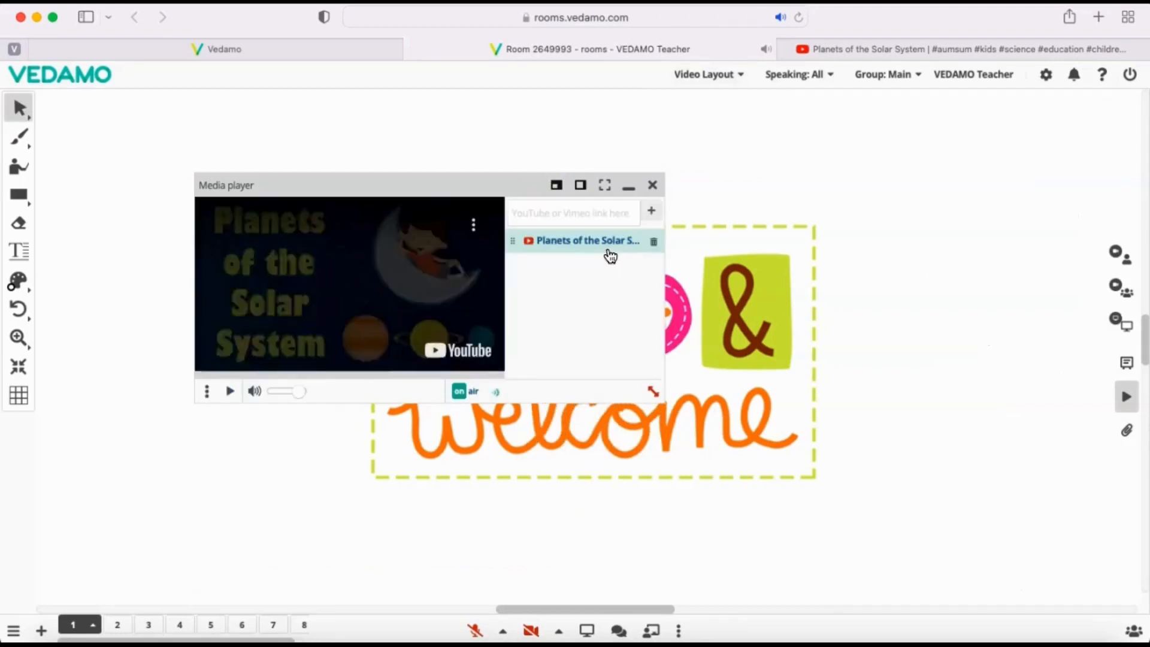
Step: Load the Planets of the Solar System playlist item into the player at 0:00
left_click(587, 240)
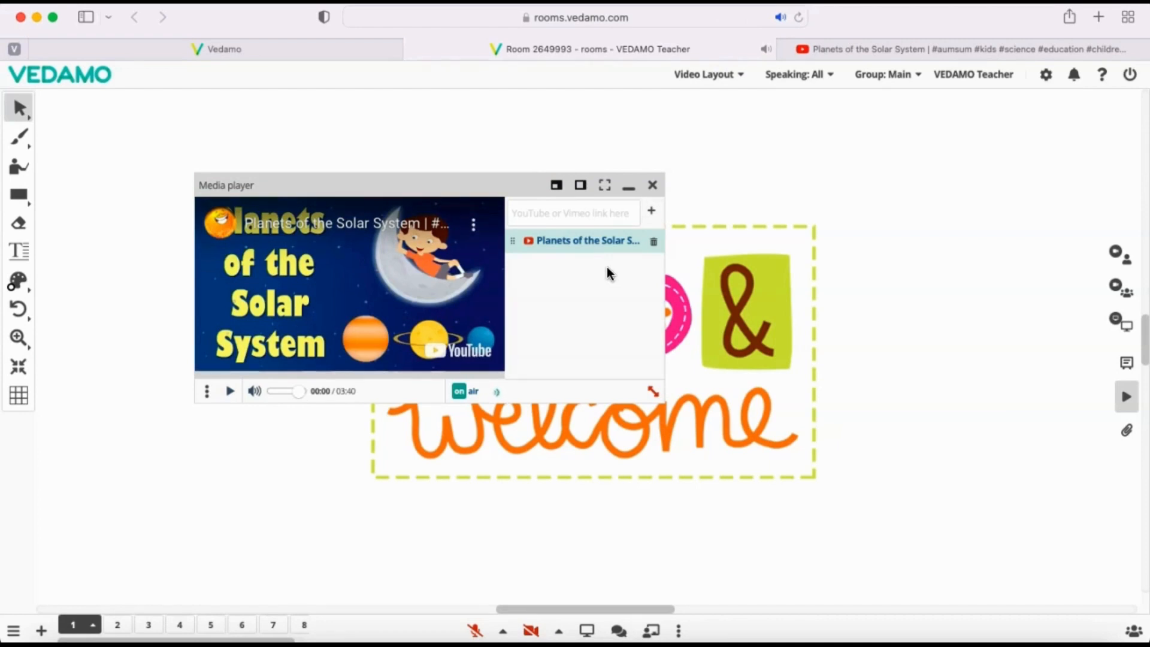
mouse_move(624, 278)
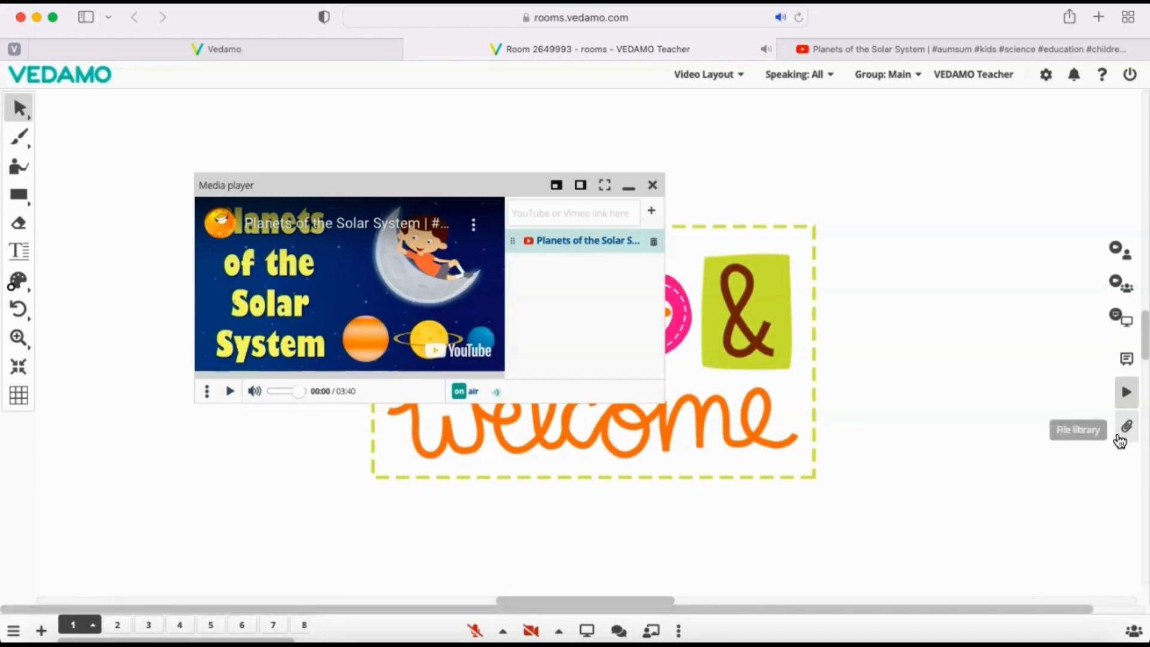
Step: Import How to use Advanced settings.mp4 from Google Drive into the file library
left_click(1127, 429)
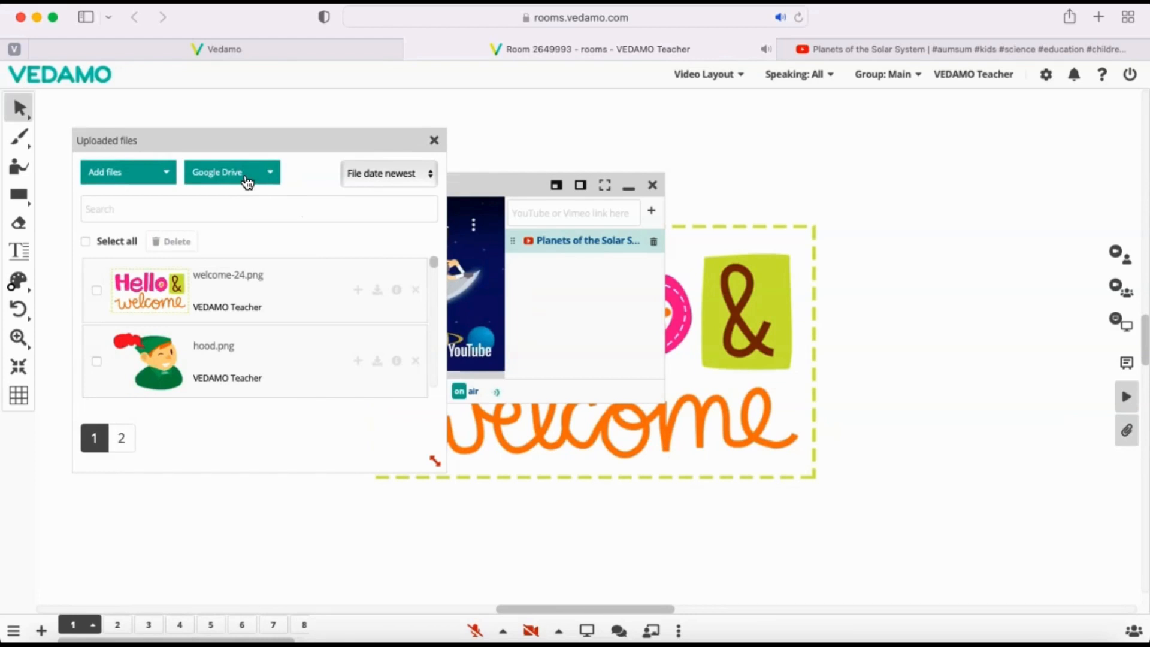
left_click(231, 171)
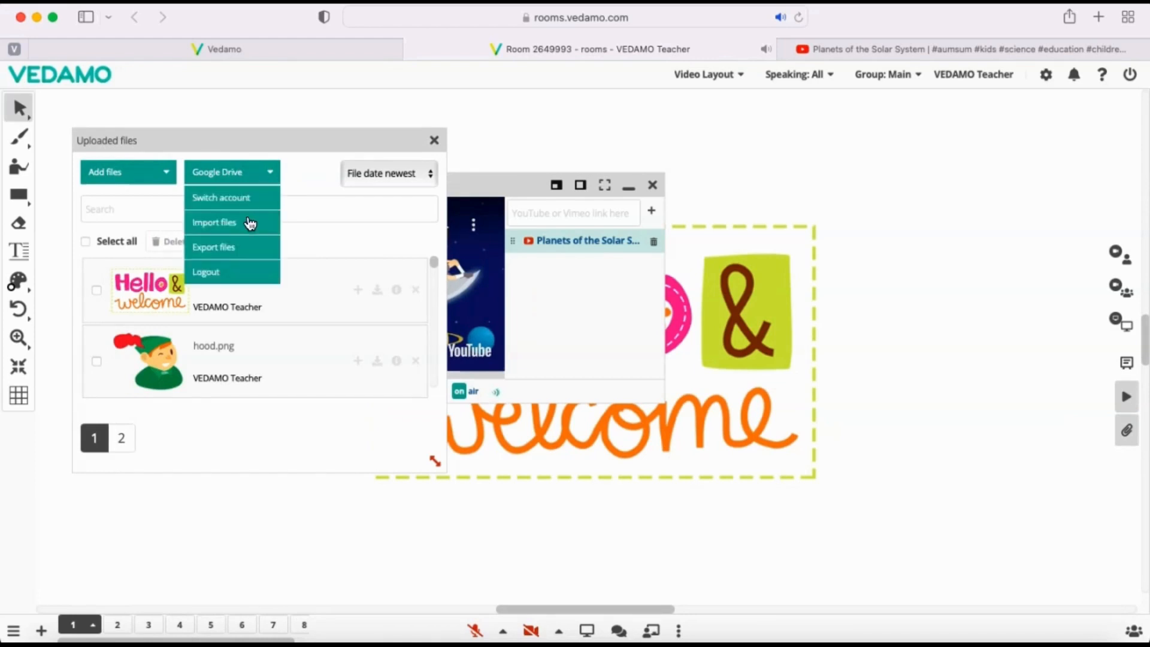
left_click(214, 222)
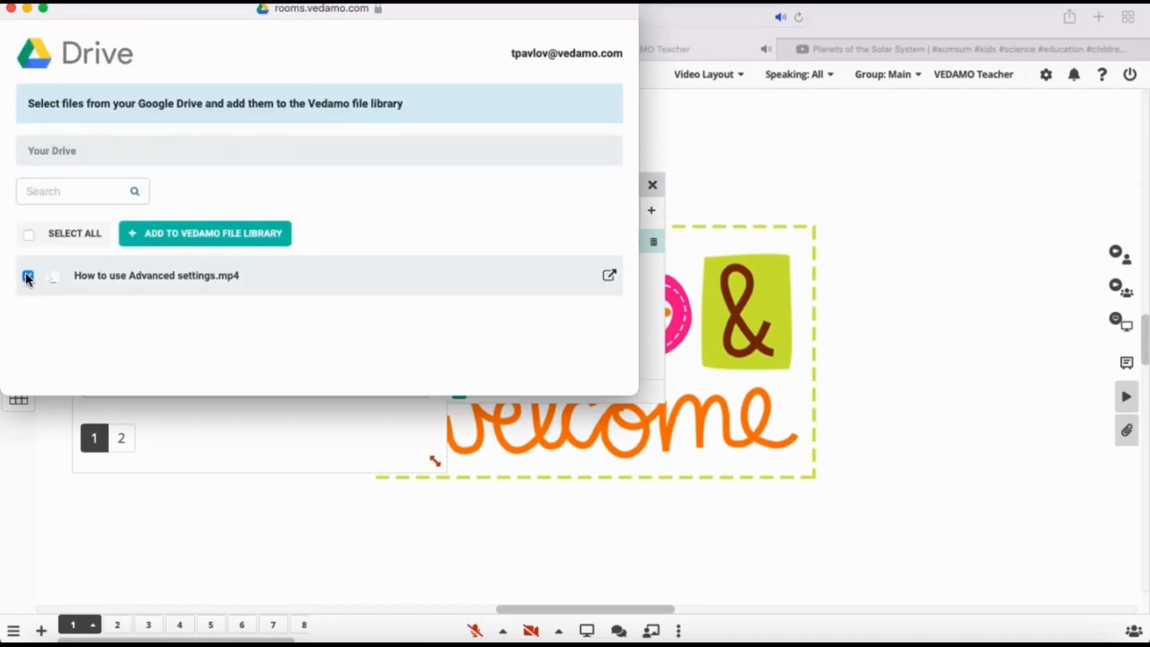
left_click(29, 275)
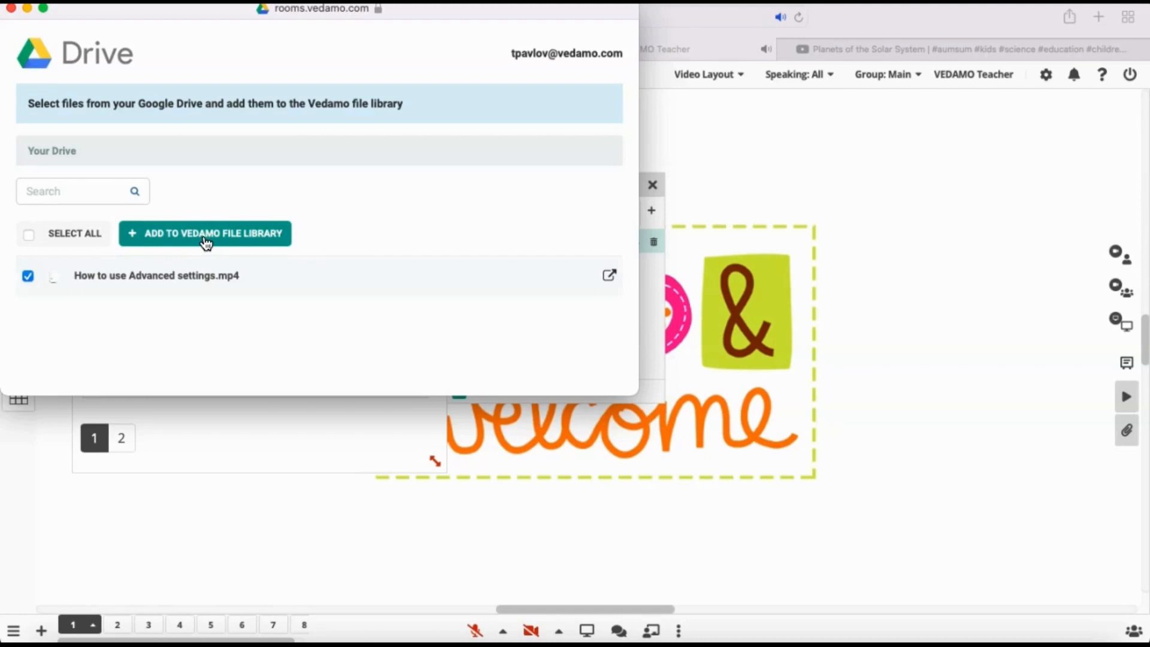
left_click(205, 233)
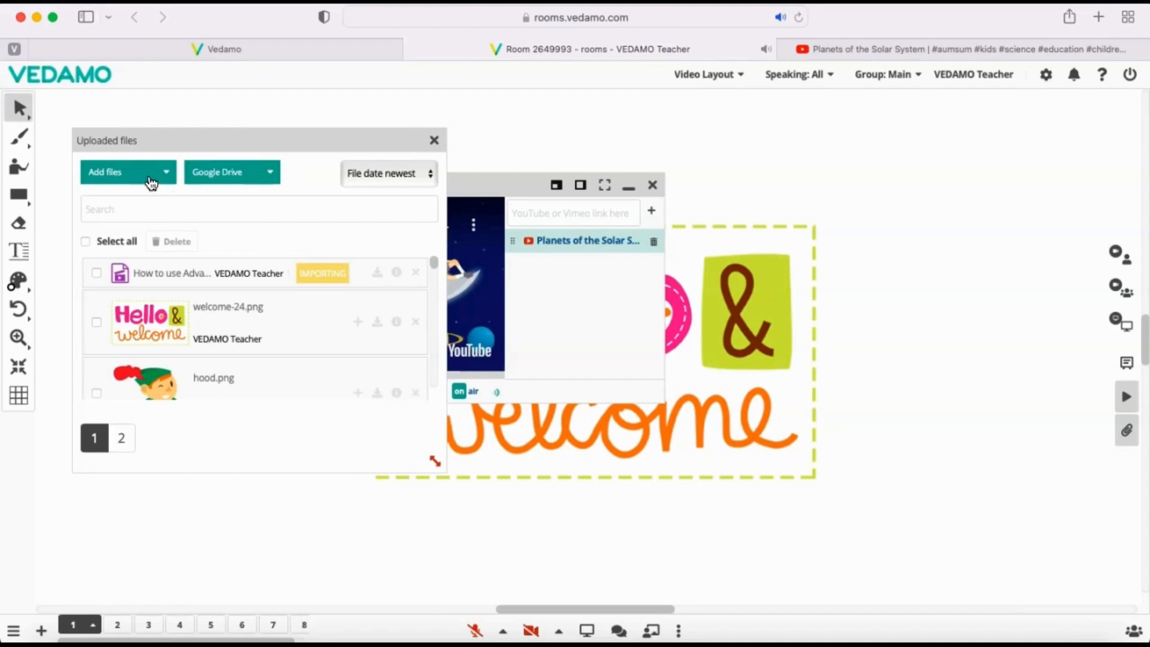
Step: Upload File library.mp4 from the Desktop folder into the file library
left_click(128, 172)
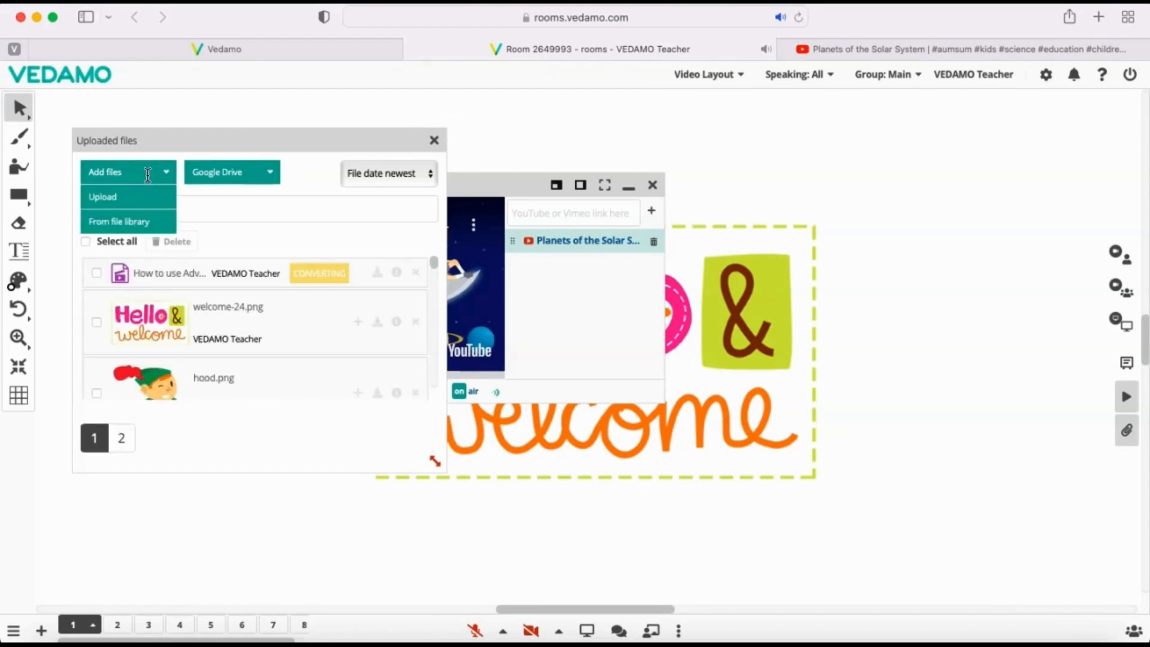
left_click(124, 172)
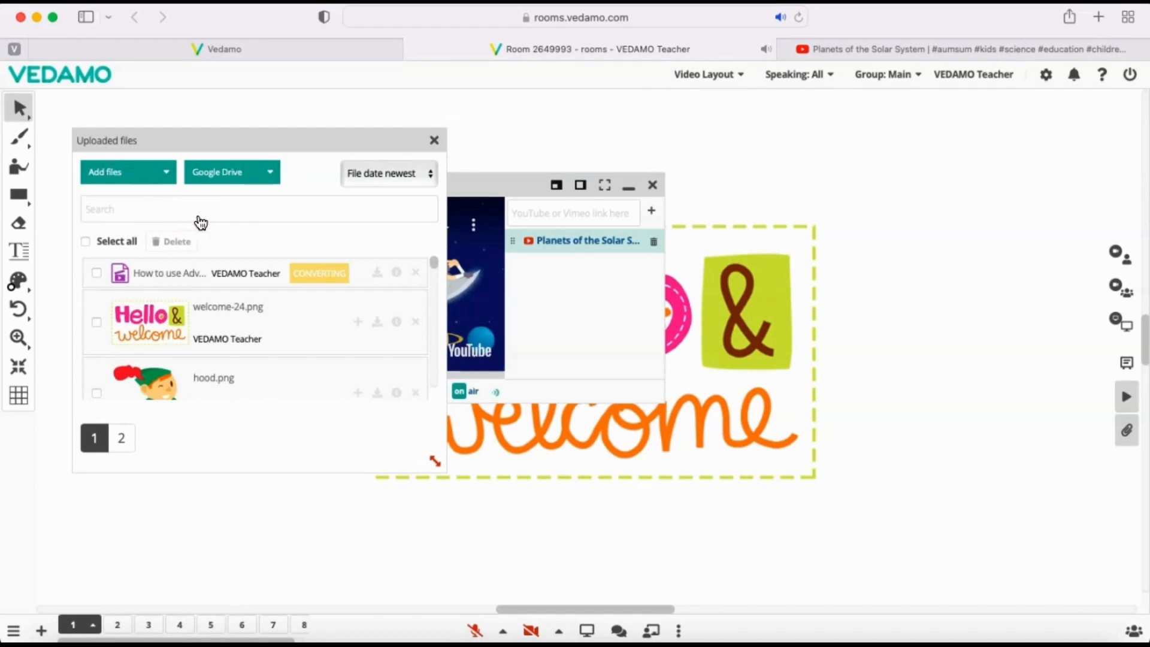
left_click(121, 172)
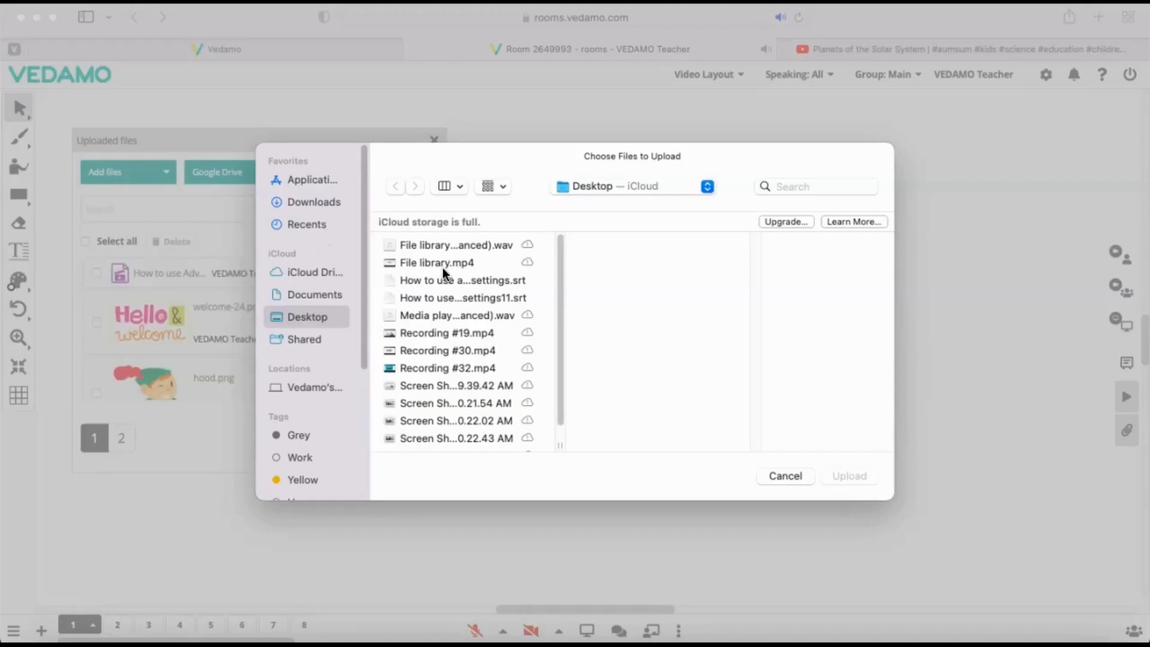
left_click(436, 262)
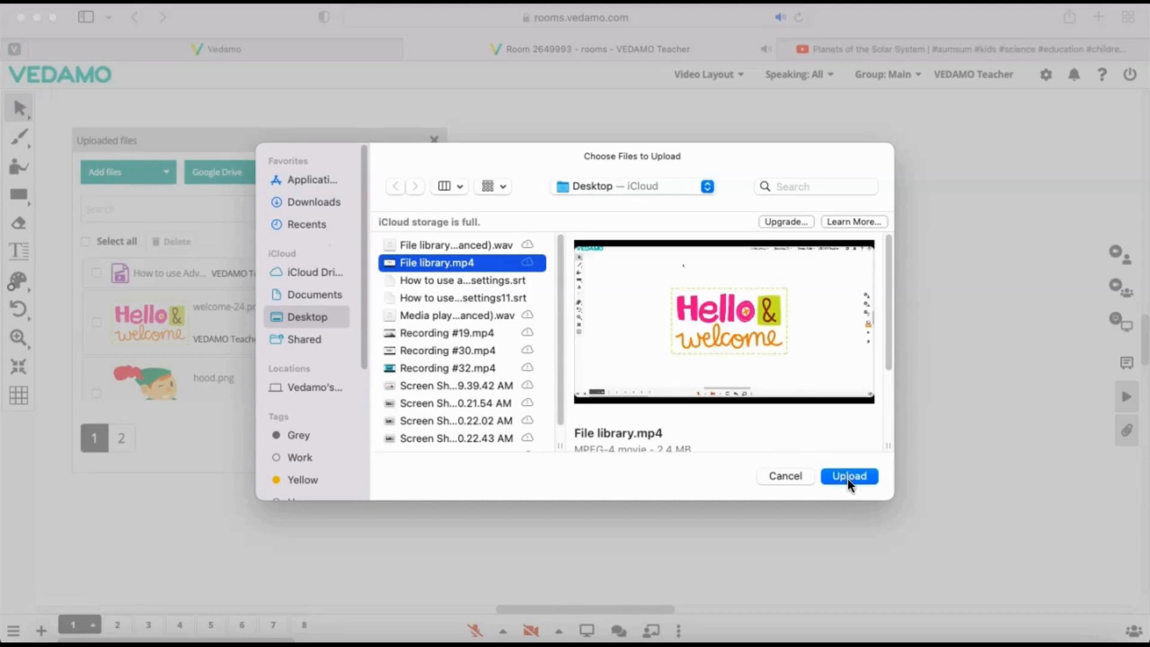
left_click(849, 477)
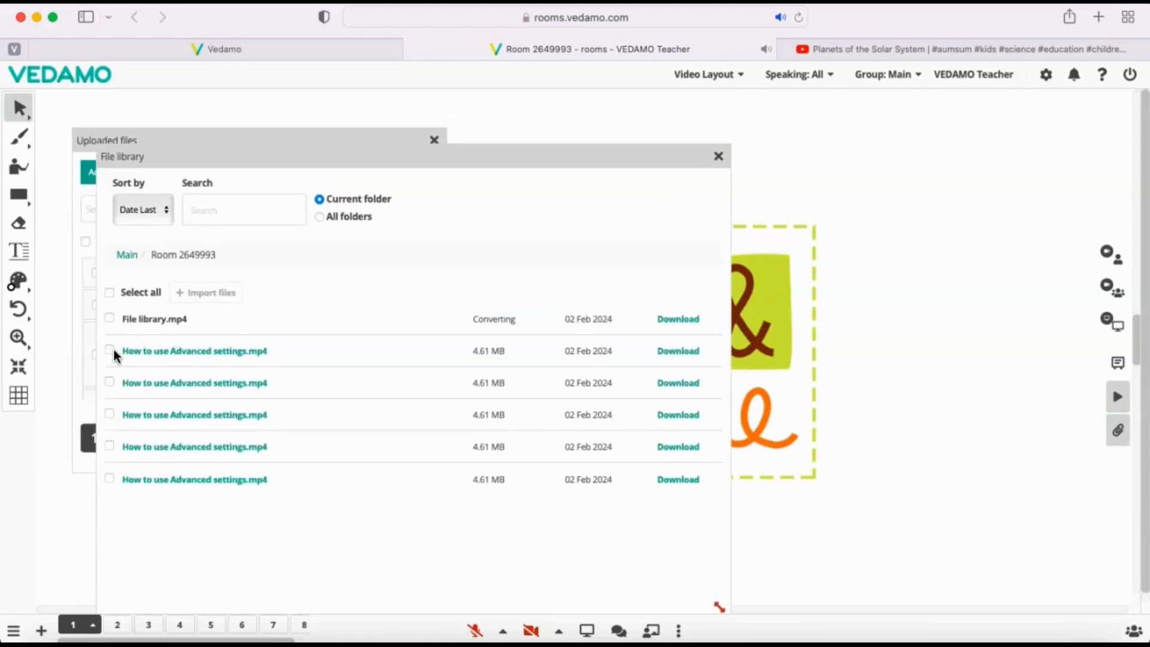
Step: Close the File library window to return to the Uploaded files panel
left_click(109, 350)
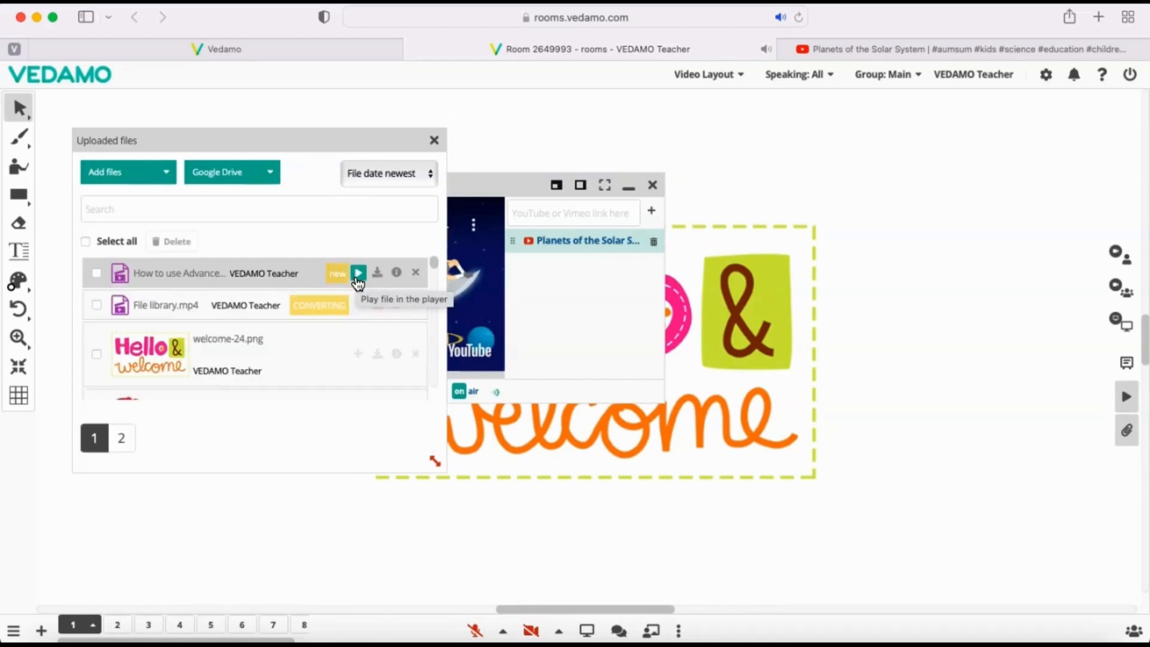
Step: Send How to use Advanced settings.mp4 to the Media player and load its playlist item
left_click(359, 273)
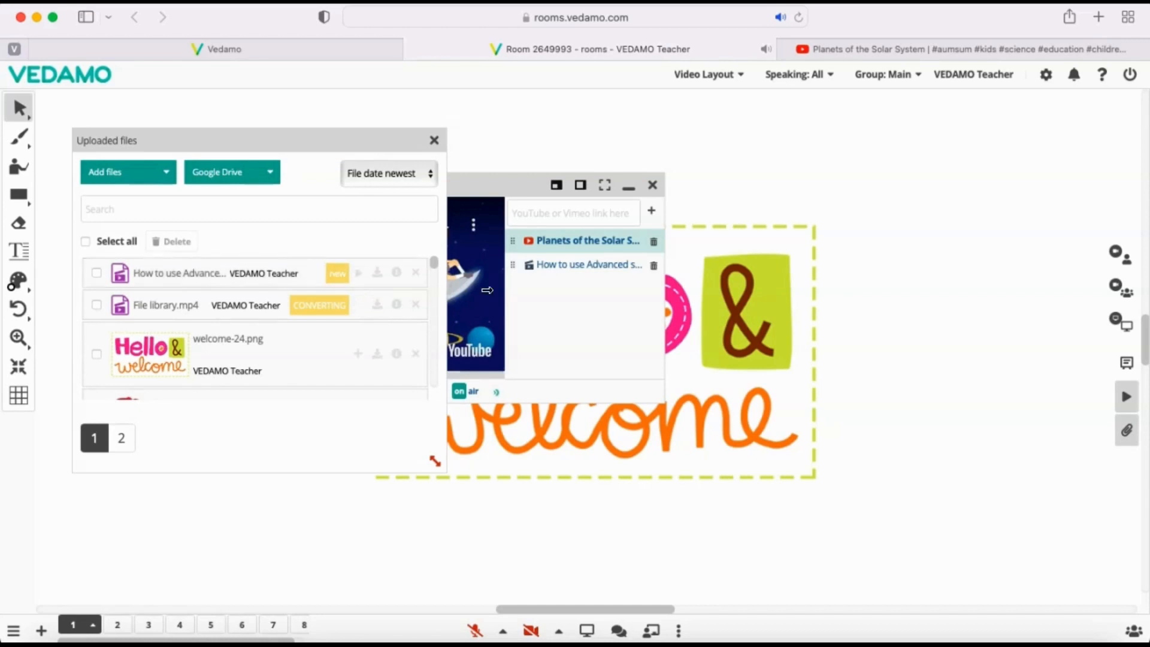
left_click(587, 240)
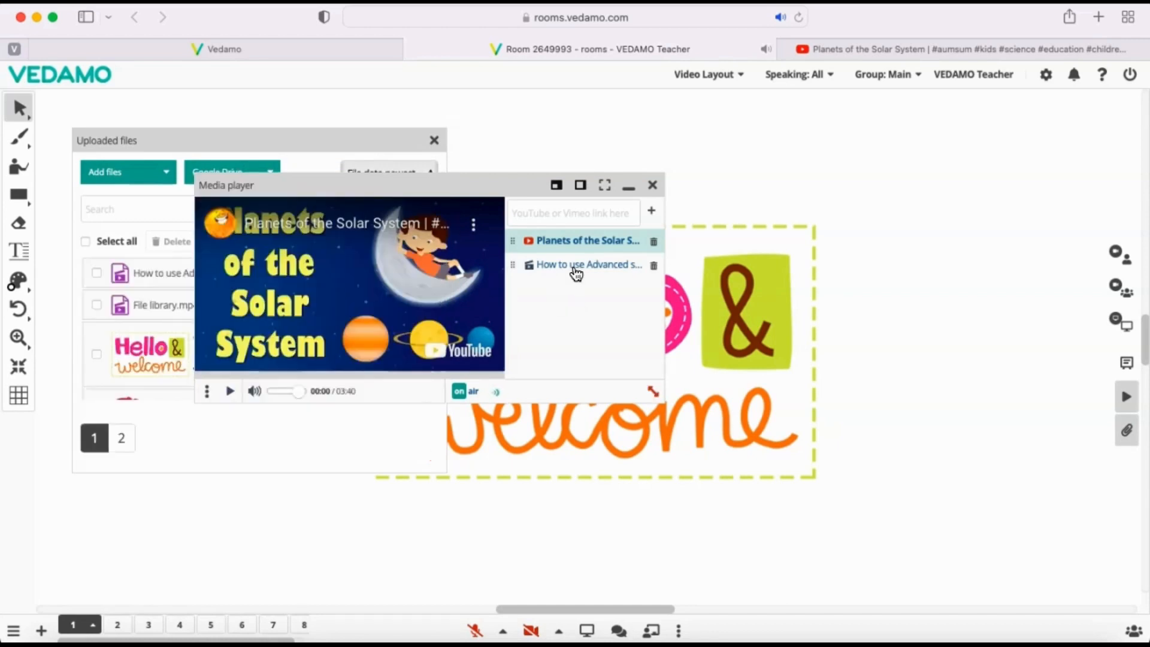
mouse_move(588, 264)
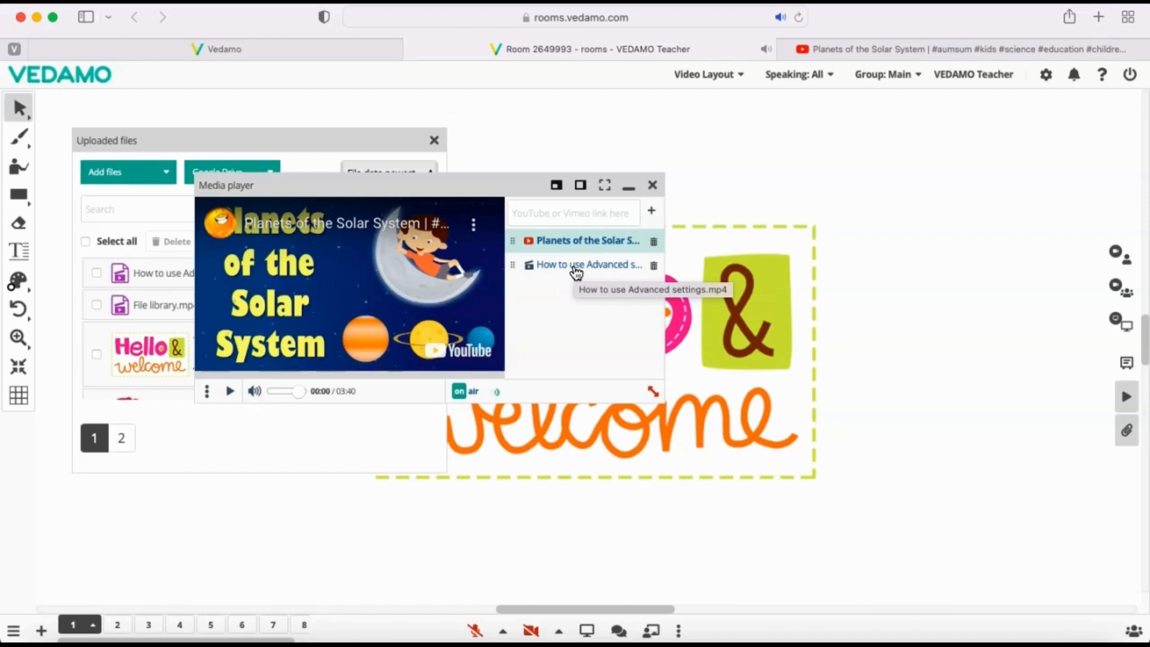
left_click(587, 265)
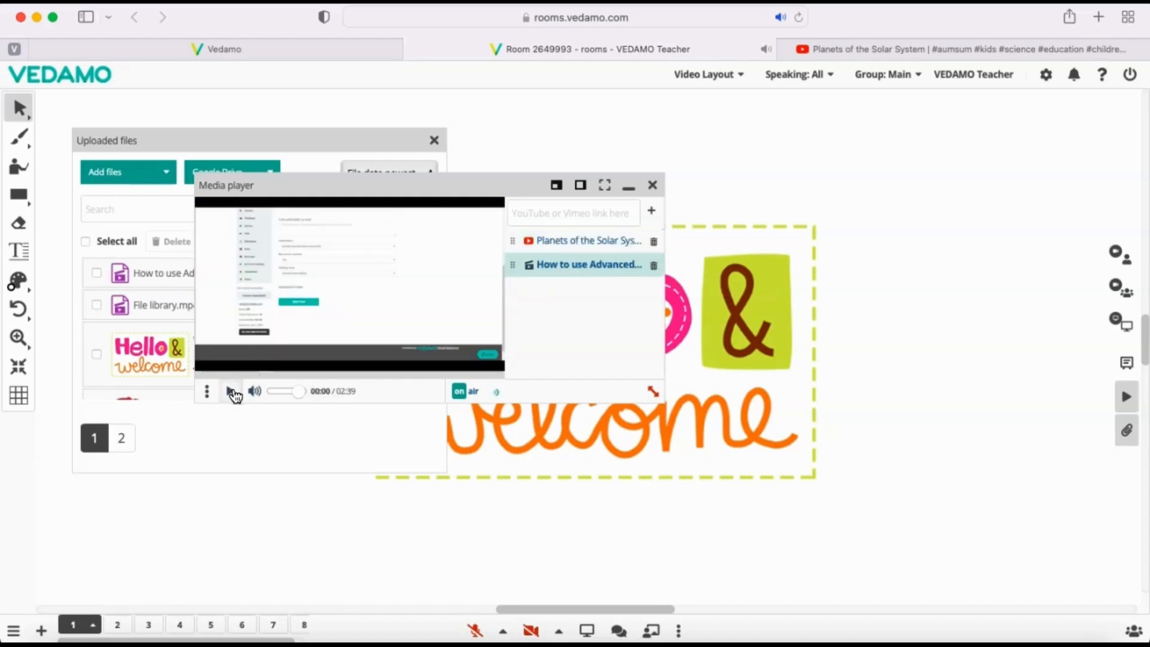
Step: Play and pause the Advanced settings video, stopping at 00:34
left_click(230, 390)
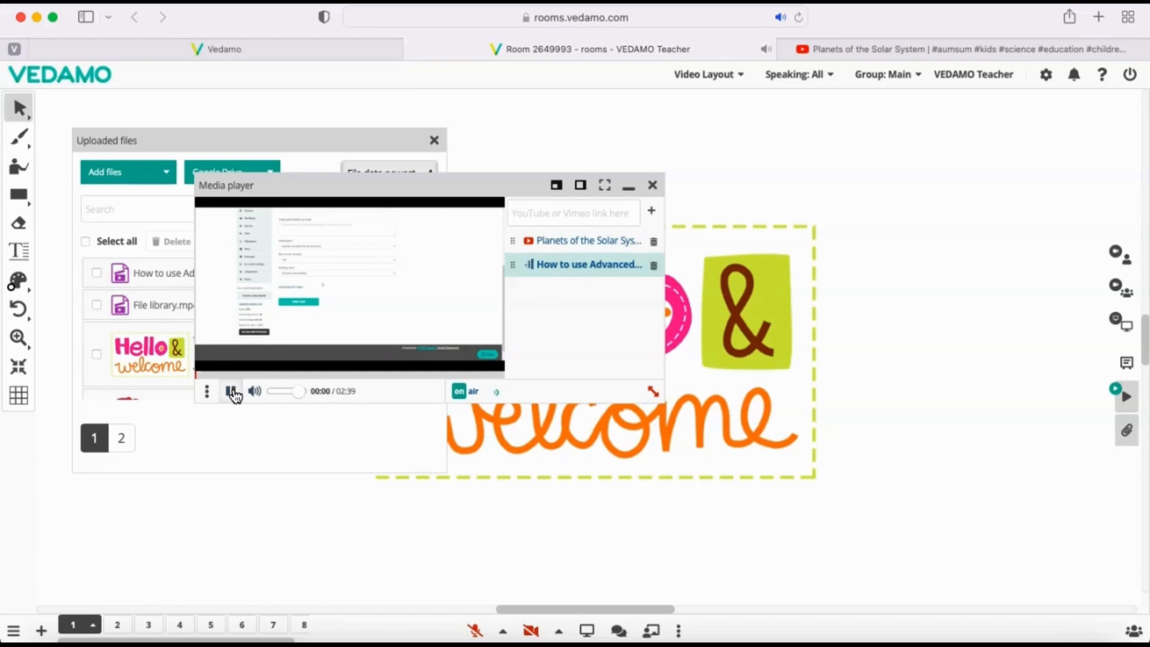
left_click(230, 391)
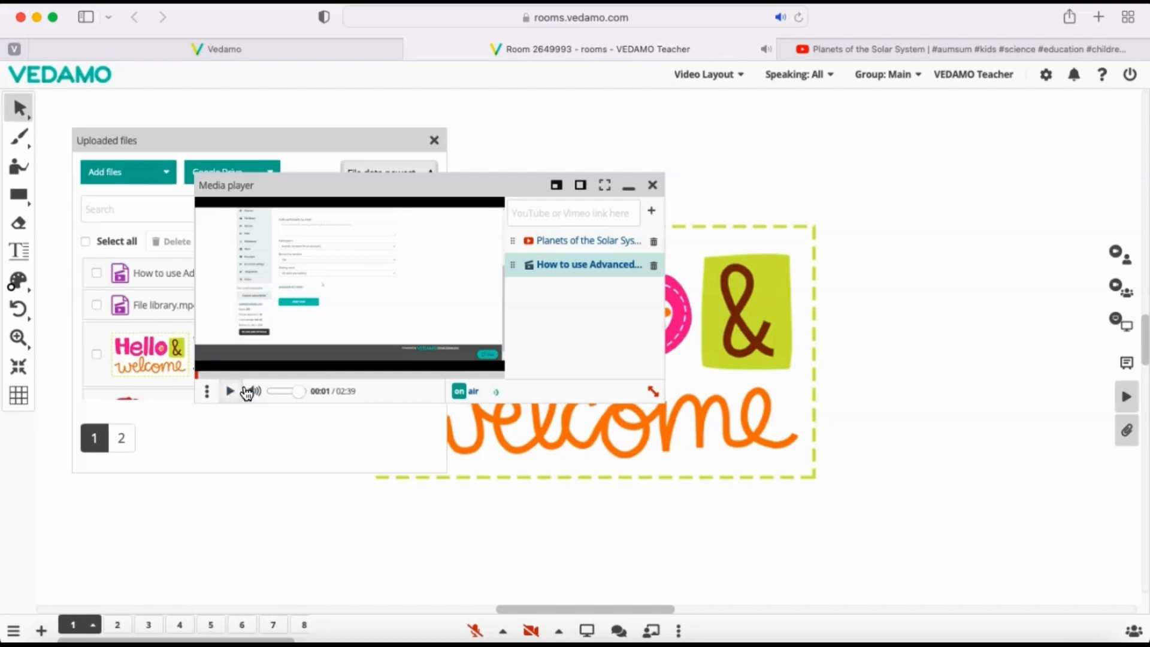
left_click(229, 390)
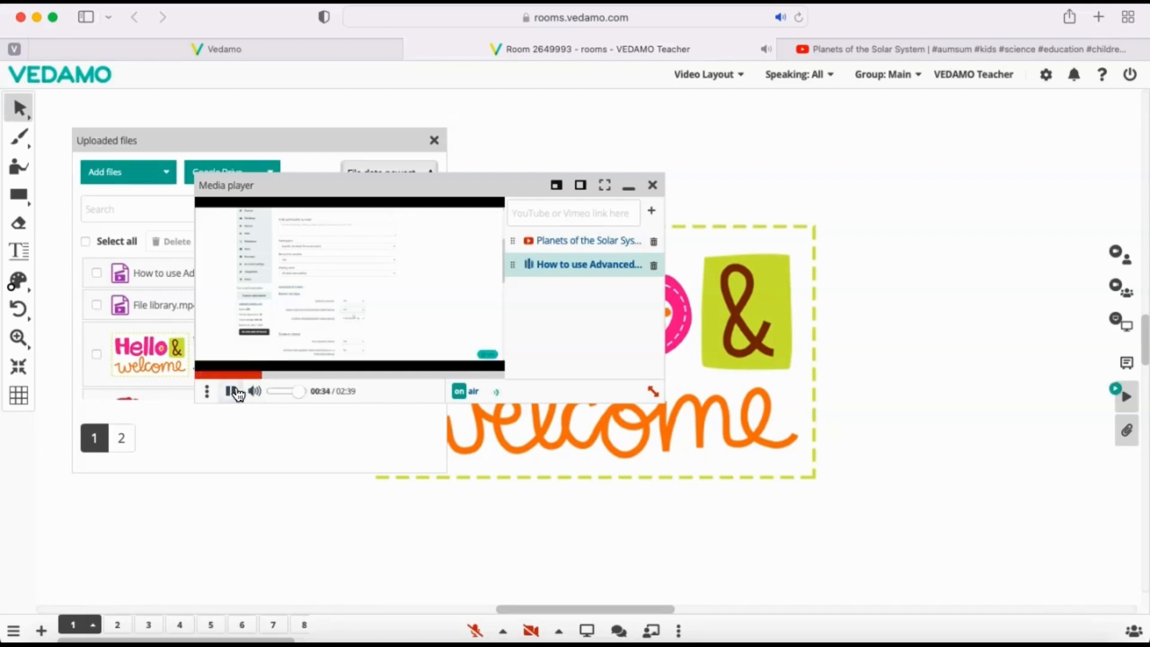
left_click(229, 392)
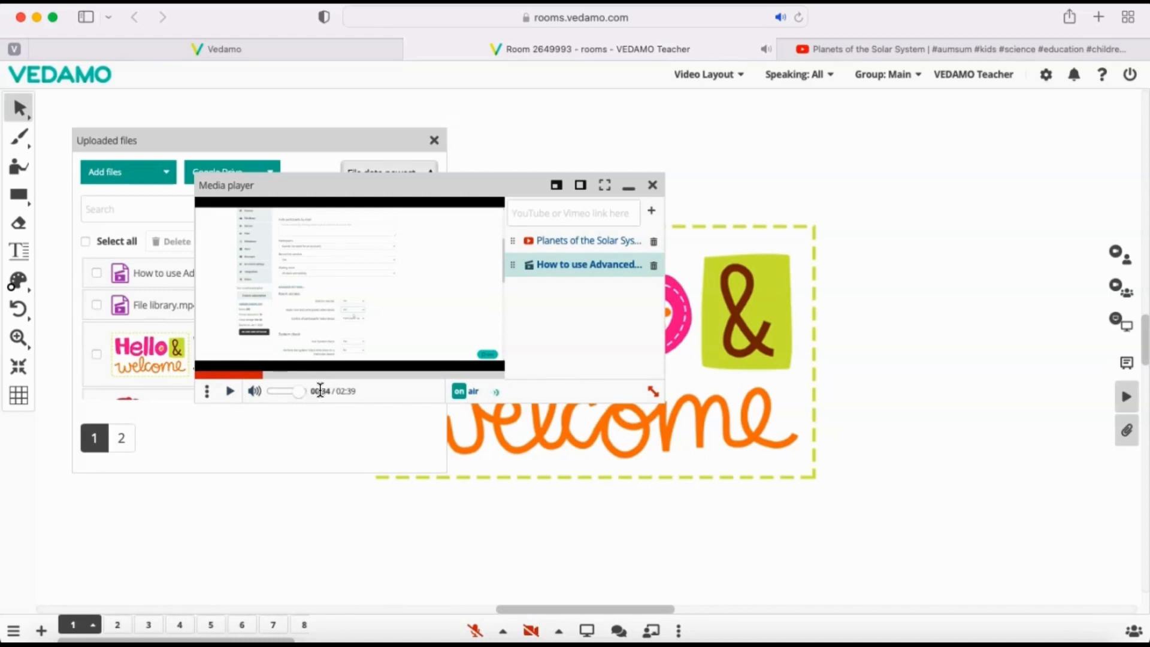
mouse_move(576, 327)
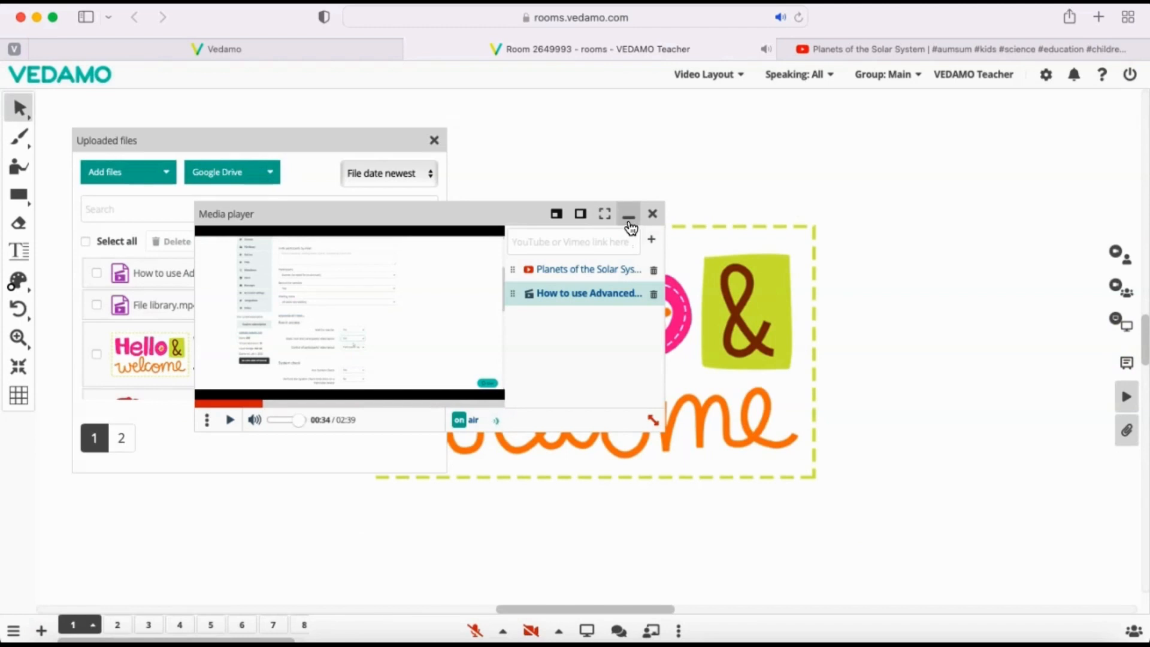
Step: Minimise the Media player and close the Uploaded files panel
left_click(628, 213)
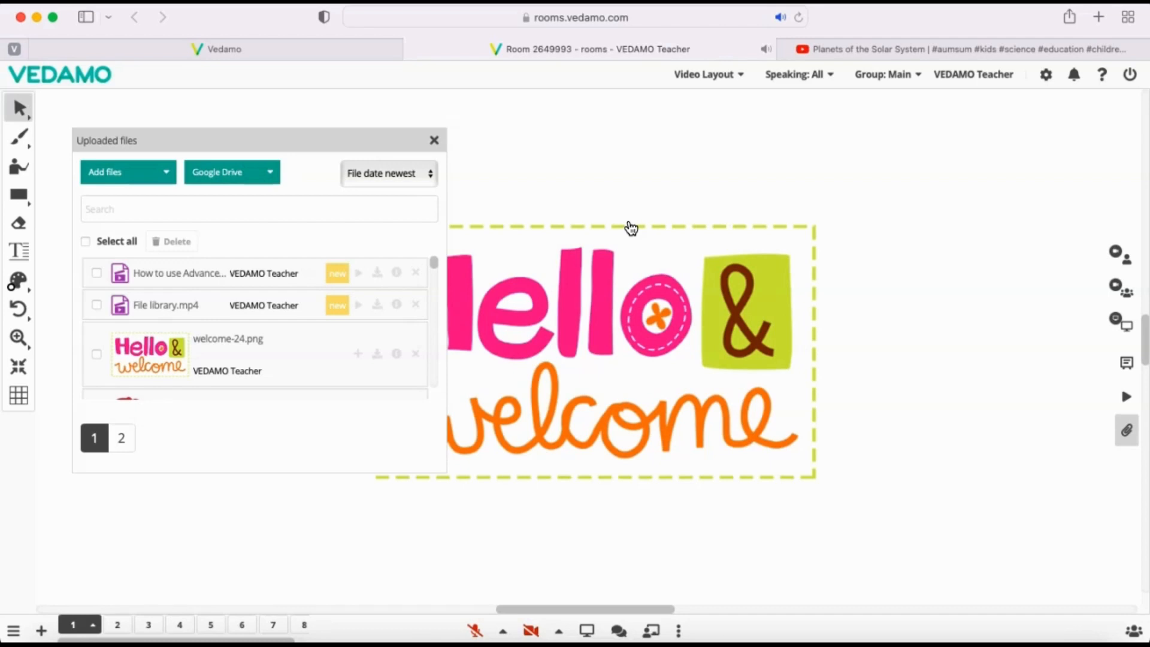
mouse_move(505, 196)
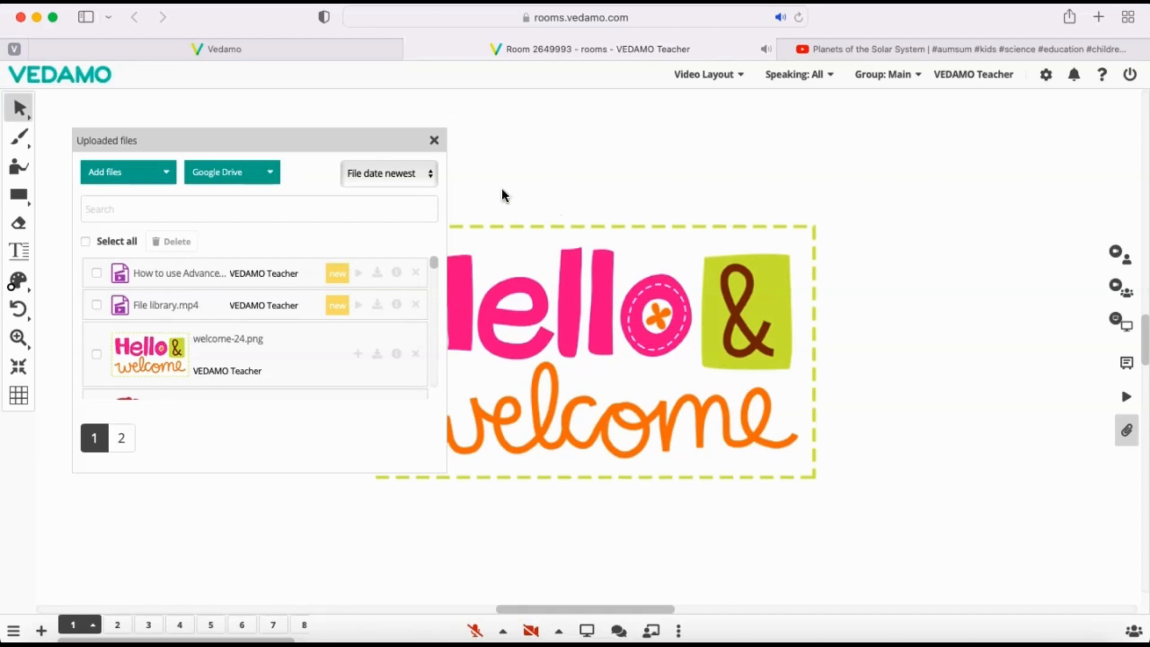
left_click(434, 140)
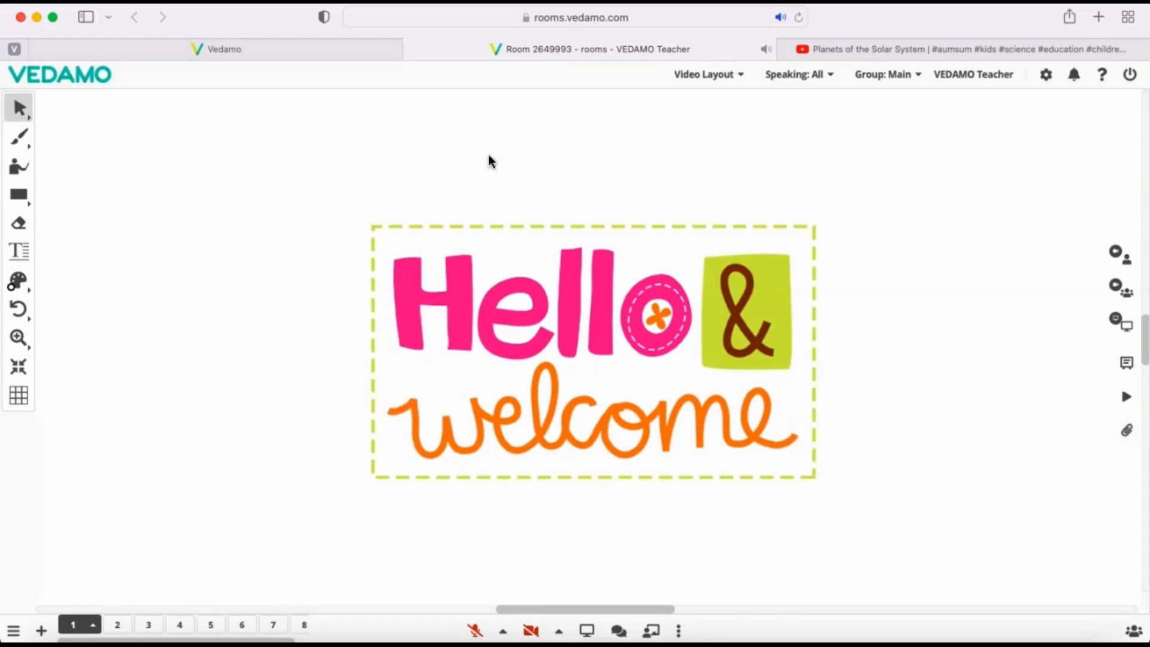
mouse_move(870, 251)
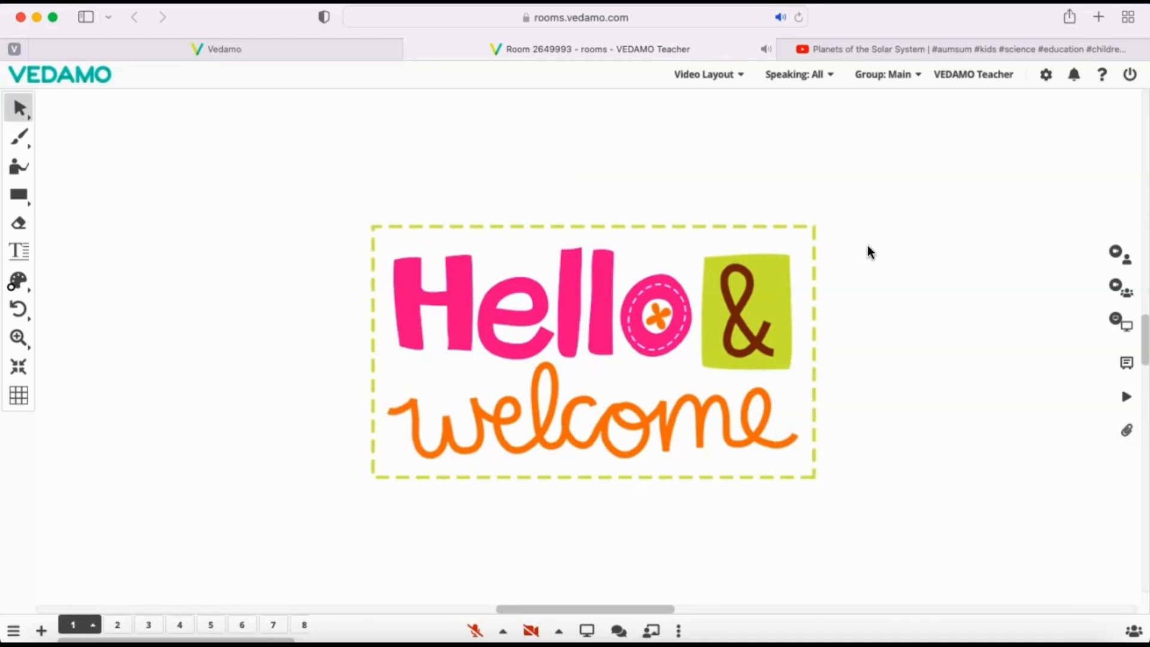